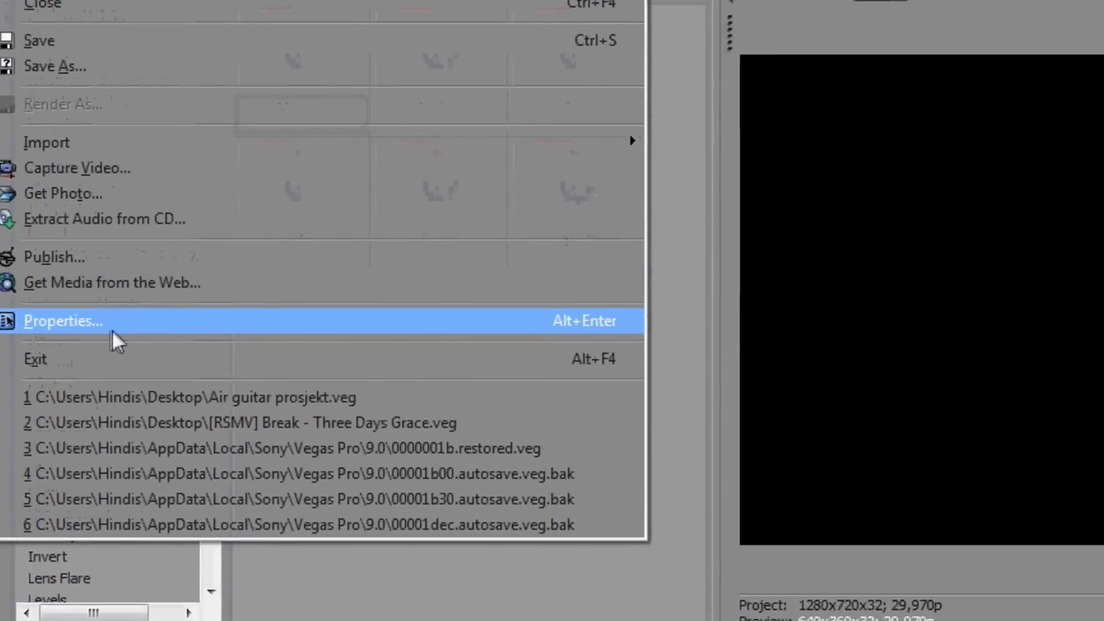
# - In Project Properties choose HDV 720-30p (1280x720), Best quality, as default for new projects
pyautogui.click(62, 321)
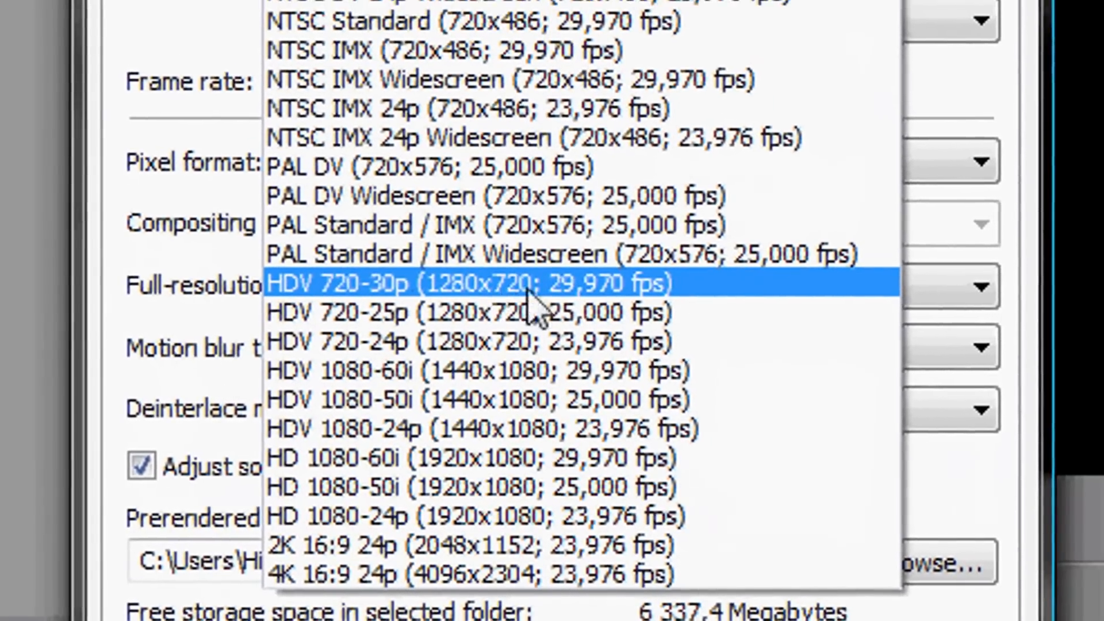
pyautogui.click(475, 283)
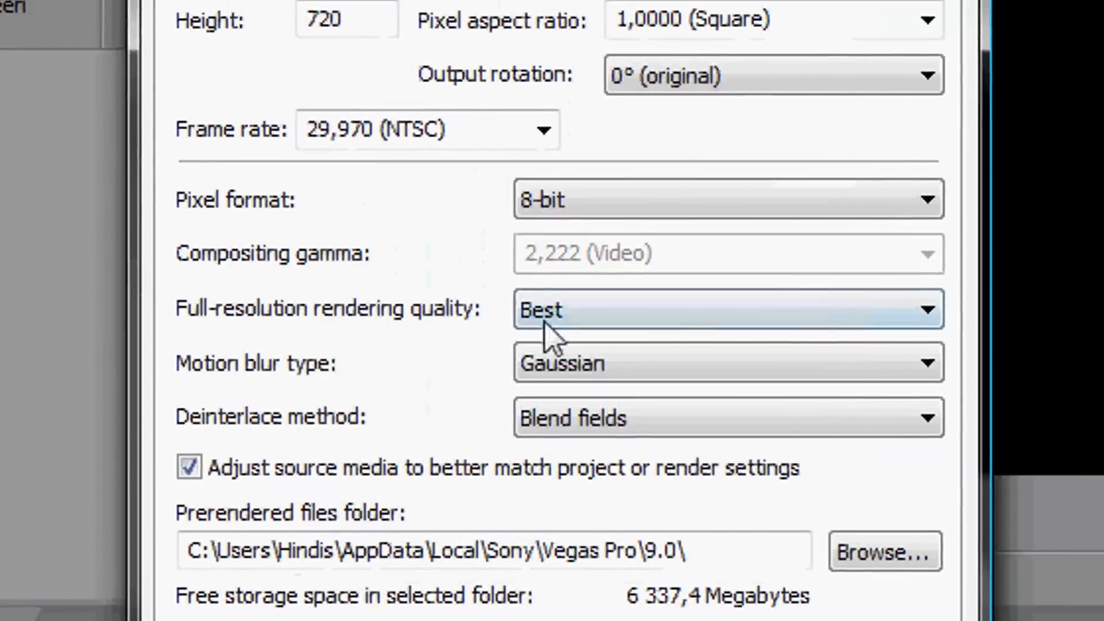
pyautogui.scroll(3)
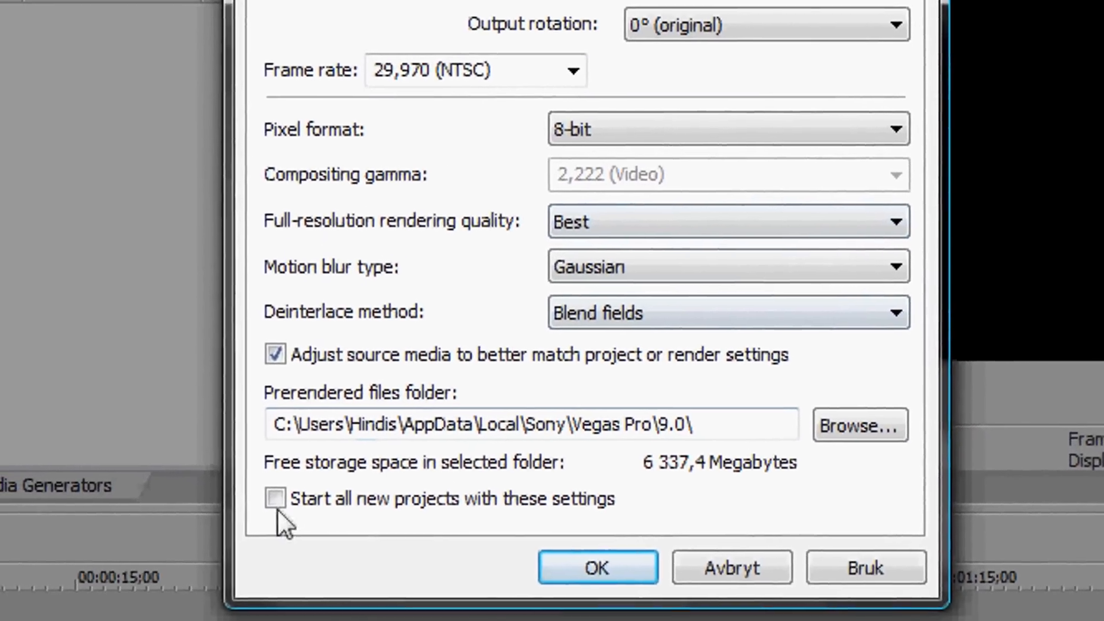
pyautogui.click(275, 498)
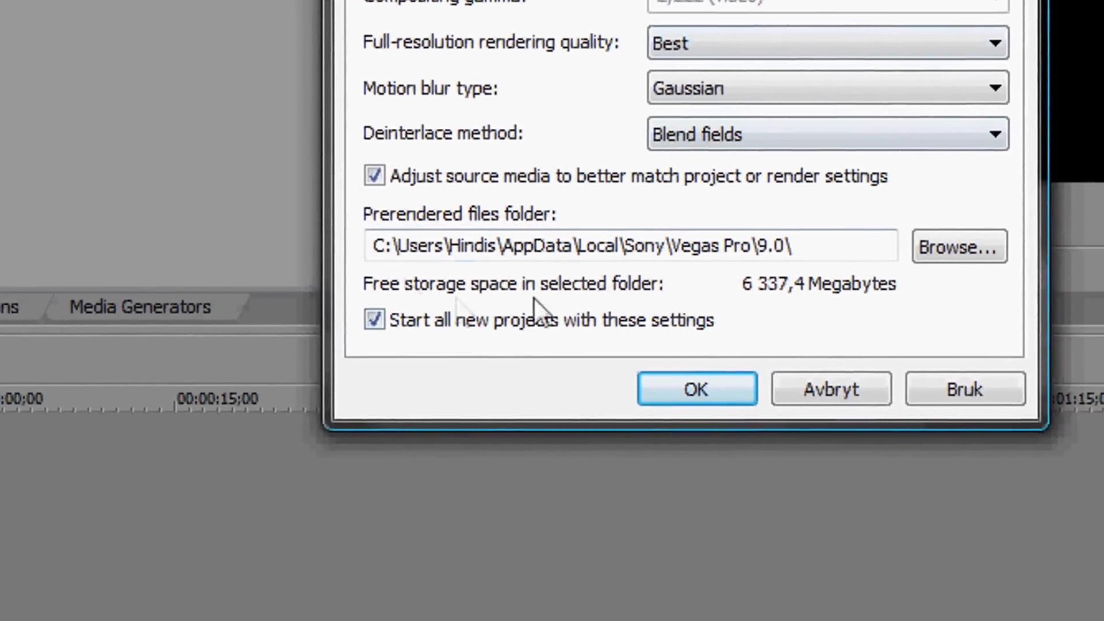
pyautogui.click(695, 388)
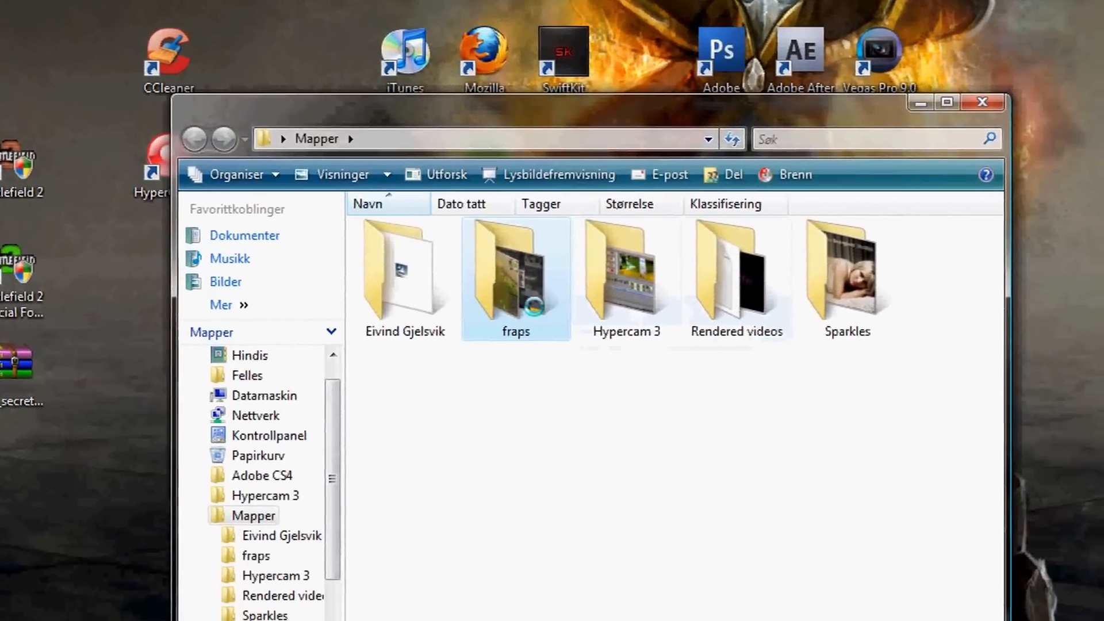
# - Enter the fraps folder inside Mapper to reach the game footage
pyautogui.doubleClick(516, 268)
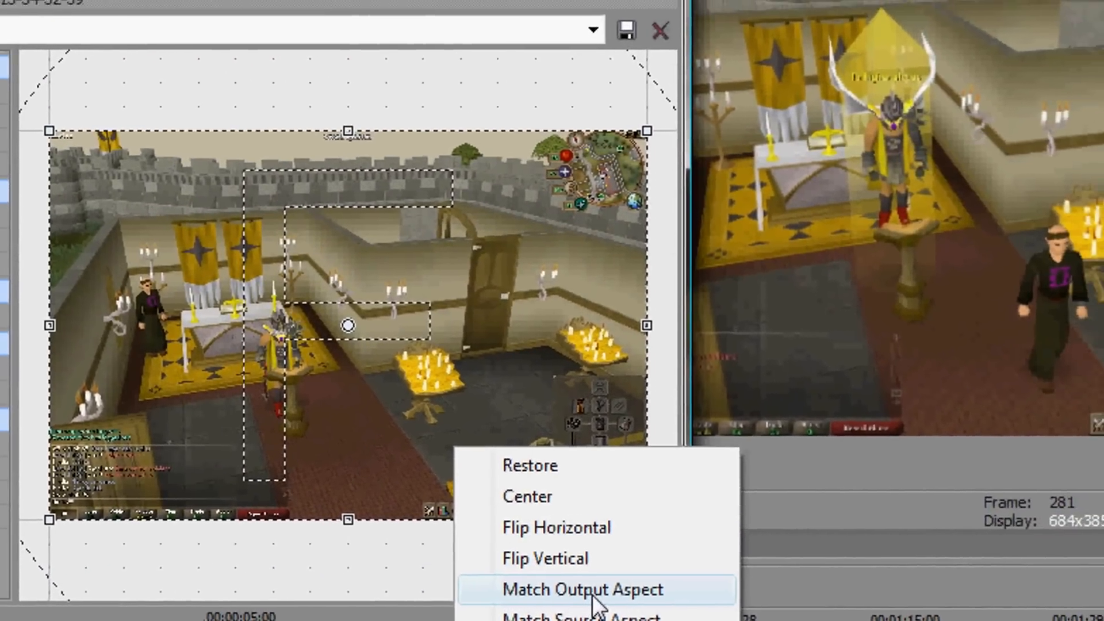
# - Match the crop frame to the output aspect and zoom in on the winged character
pyautogui.click(583, 589)
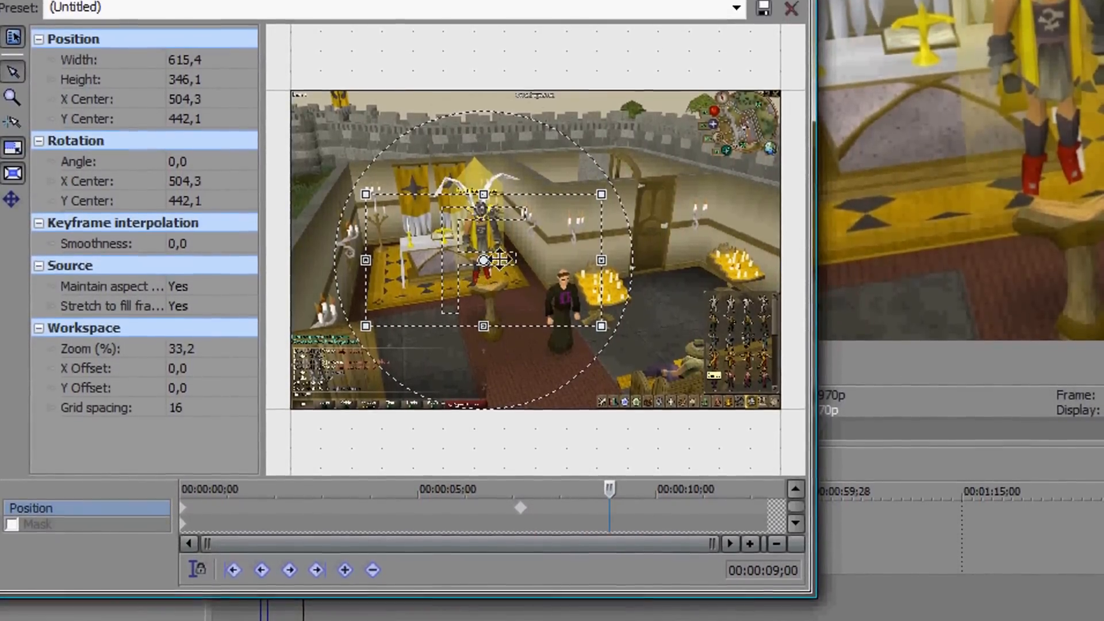
pyautogui.moveTo(485, 260); pyautogui.dragTo(481, 210)
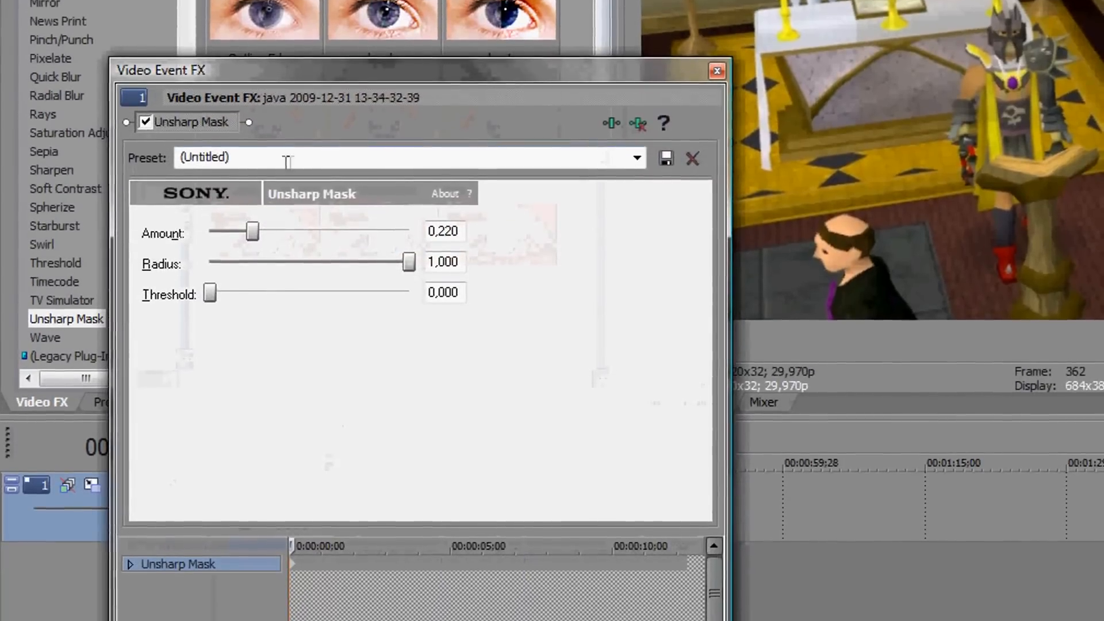
# - Apply Unsharp Mask to the clip at amount 0,220 and radius 1,000
pyautogui.click(715, 70)
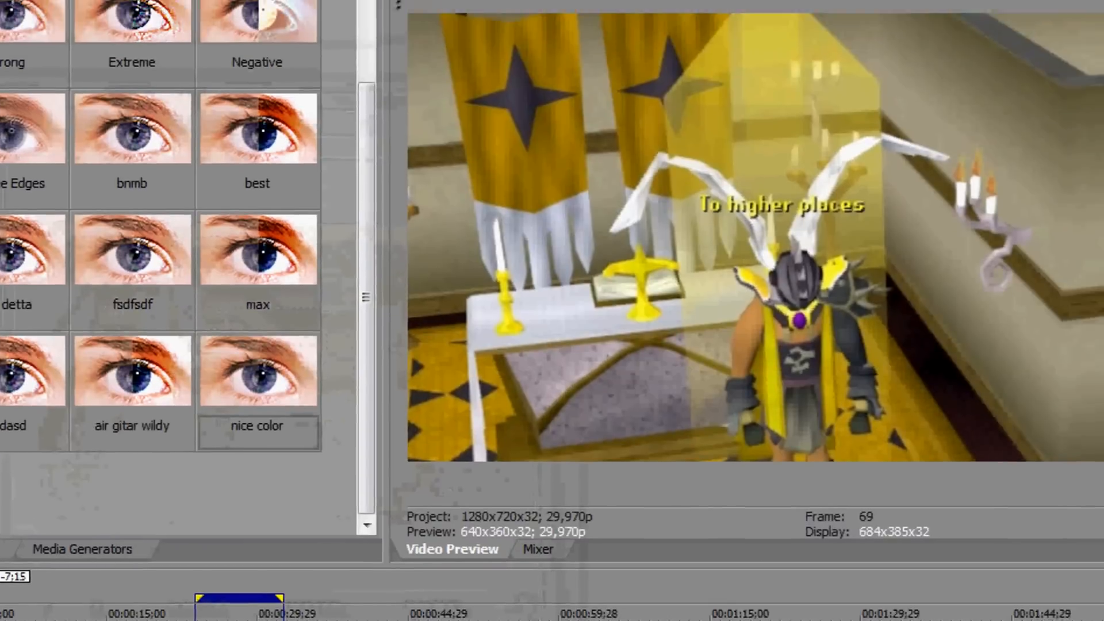
# - Add a Soft Contrast preset to the event, stretch range 32,63 and contrast 47,51
pyautogui.click(41, 434)
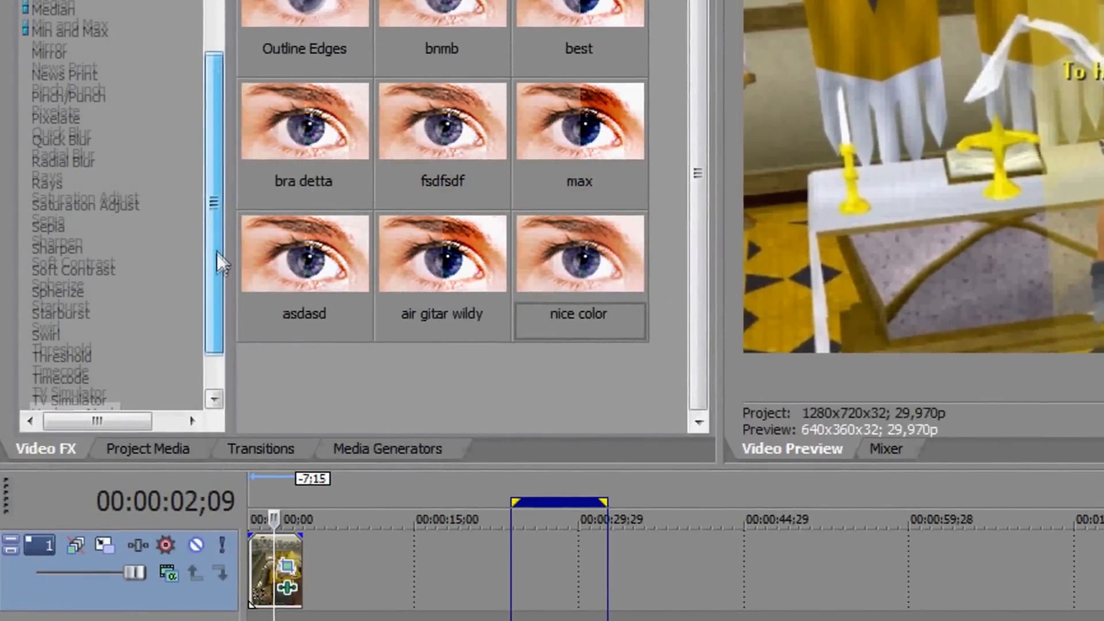
pyautogui.scroll(-3)
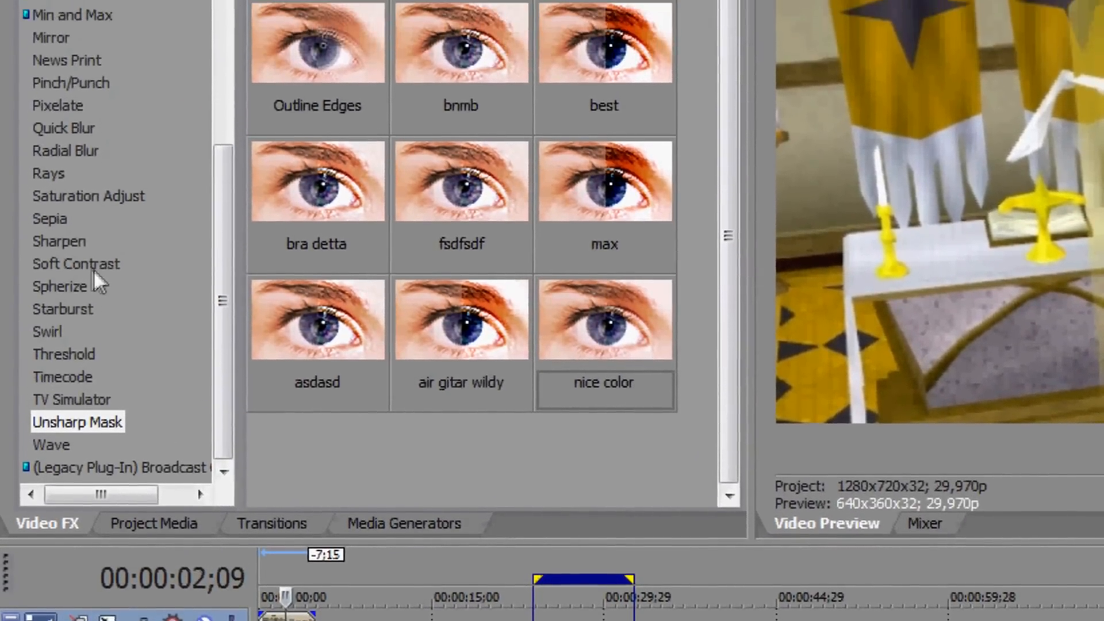
pyautogui.click(76, 263)
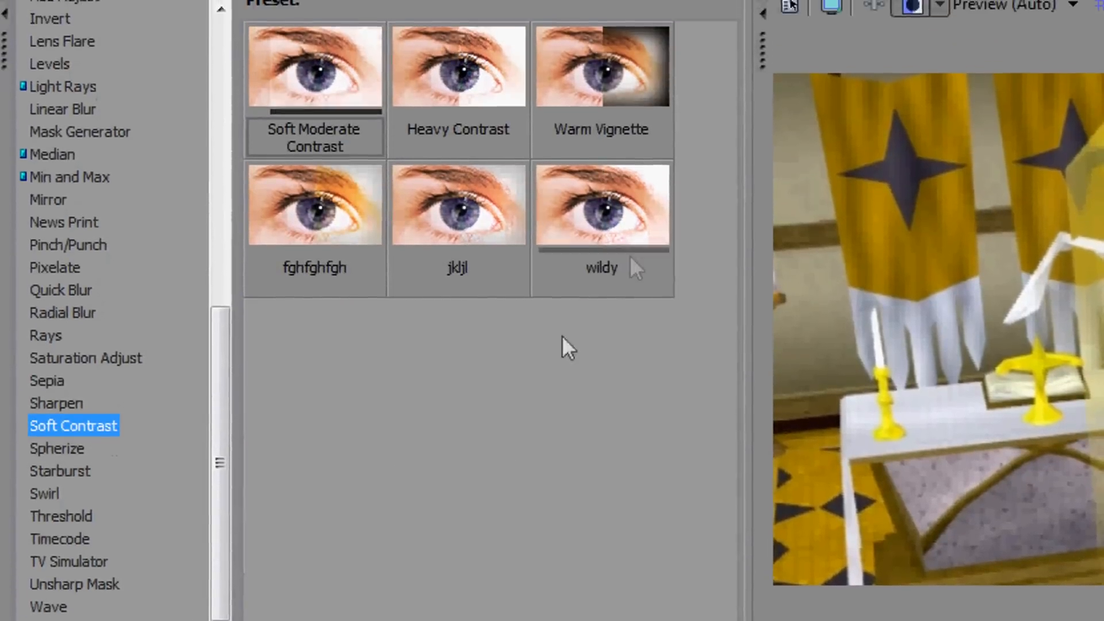
pyautogui.scroll(-3)
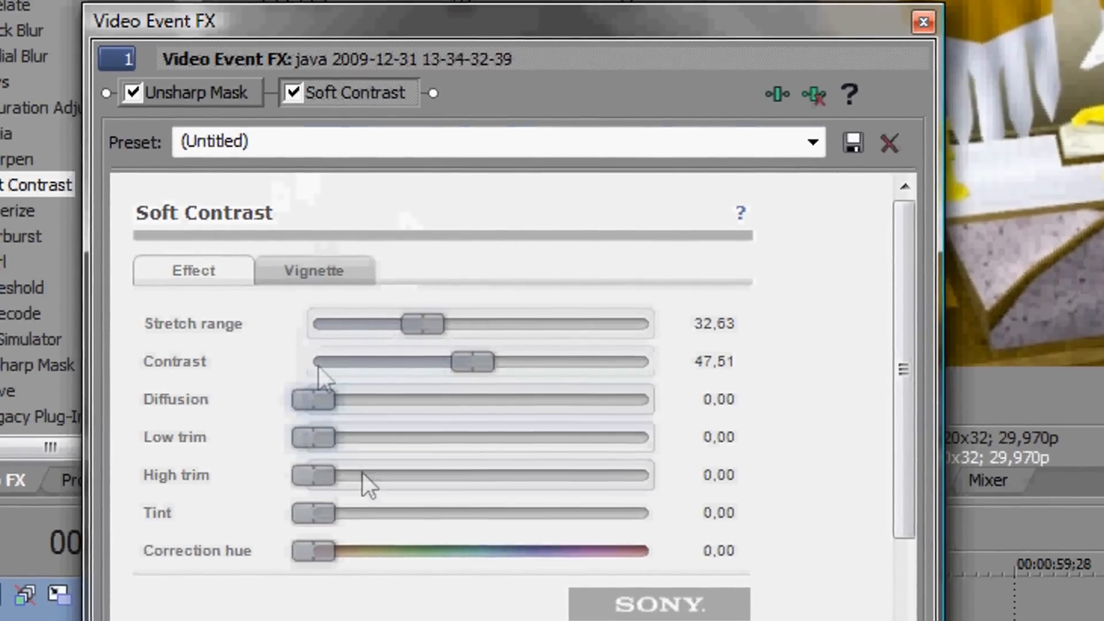
pyautogui.click(313, 269)
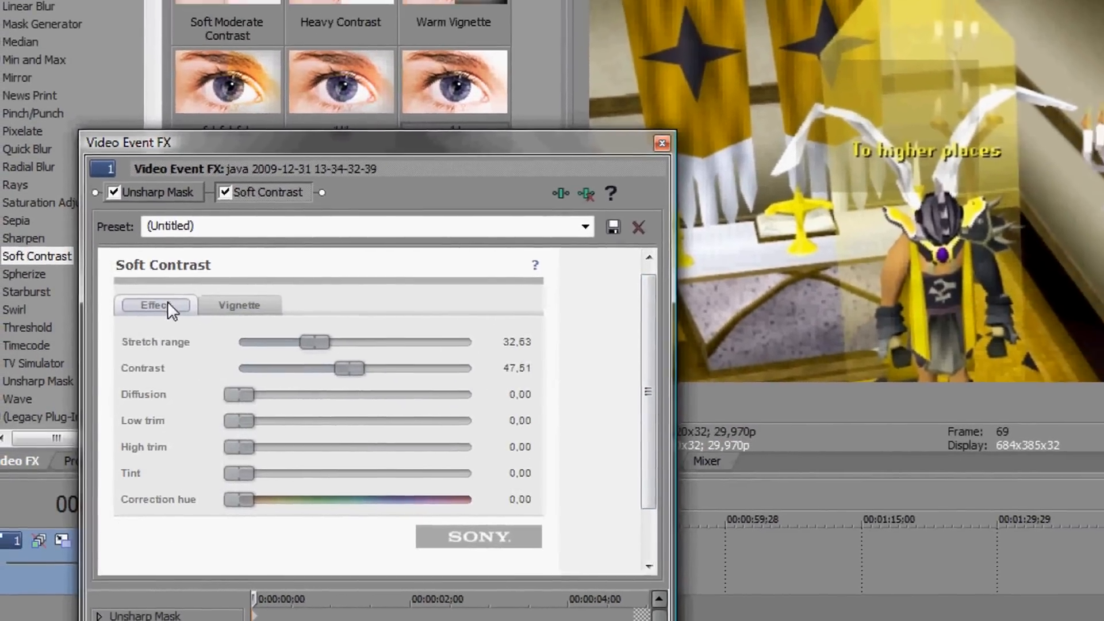
pyautogui.click(661, 143)
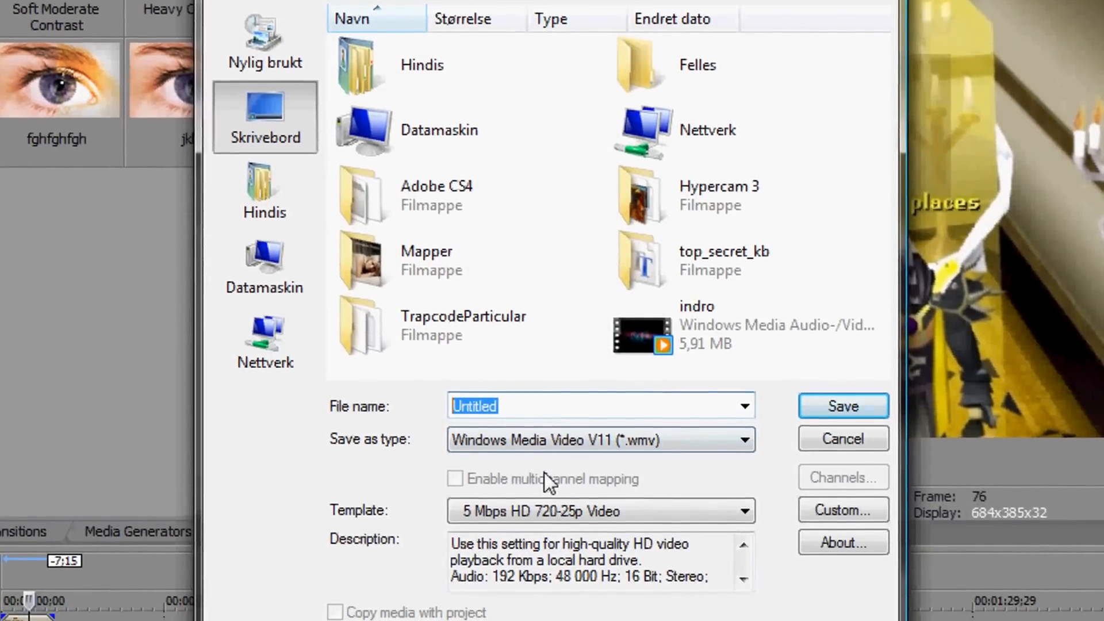
# - Name the render 'prayer dude .wmv' in Windows Media Video V11 format
pyautogui.write('prayer dude')
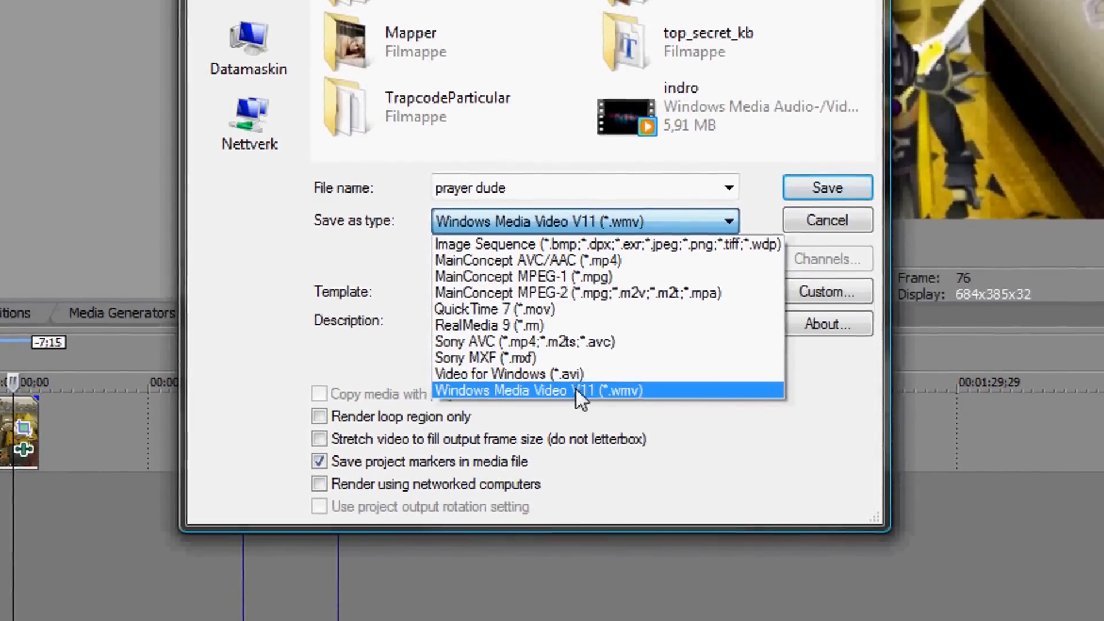
pyautogui.click(537, 390)
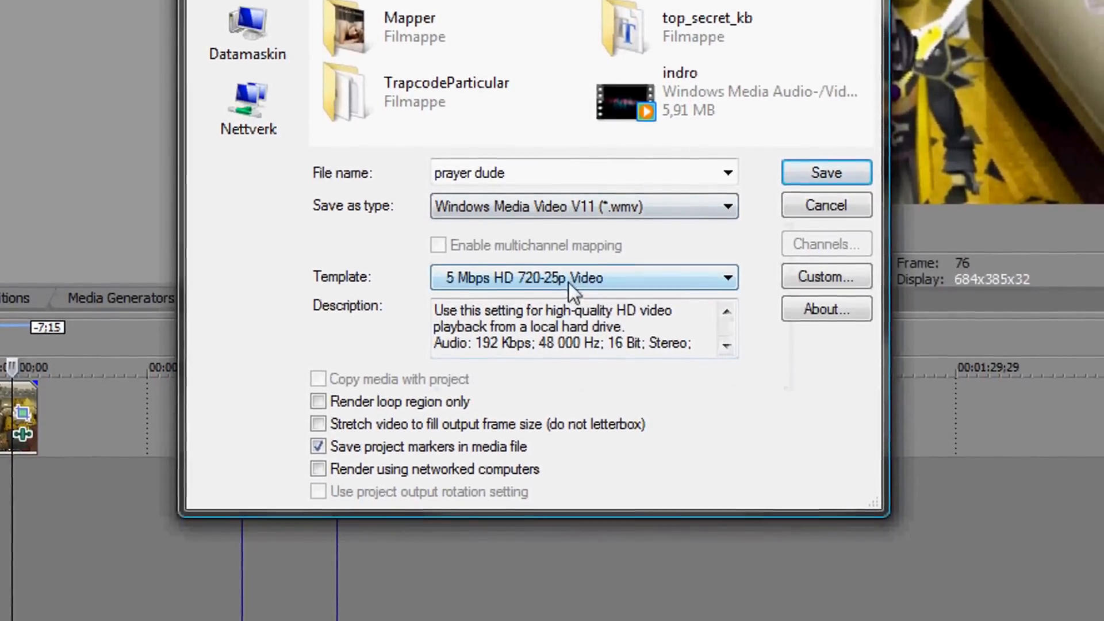
pyautogui.click(728, 278)
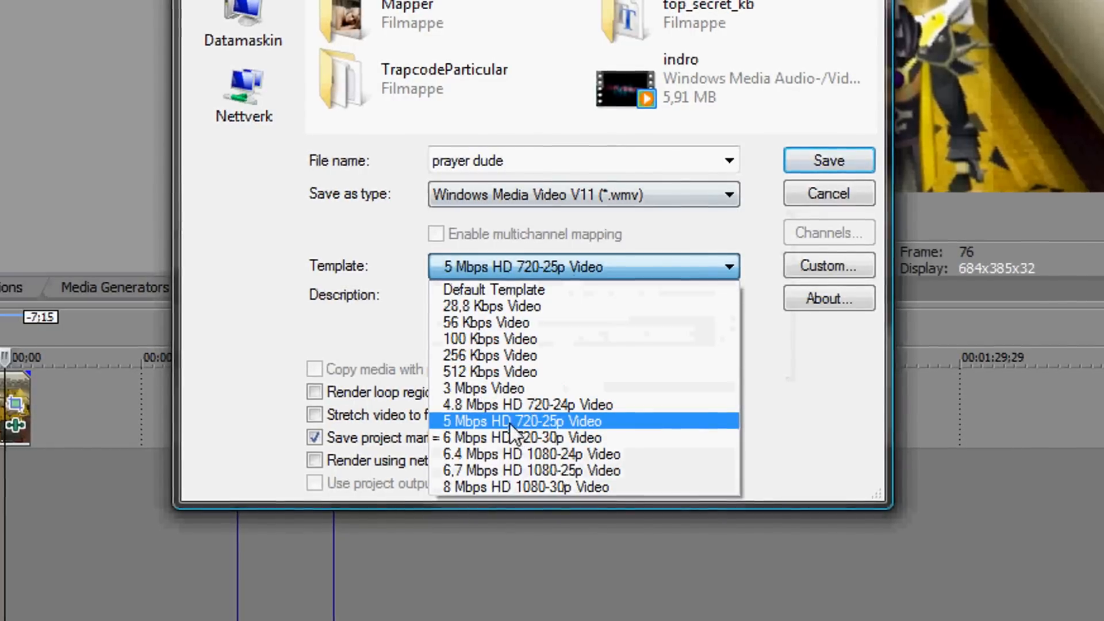
pyautogui.moveTo(497, 456)
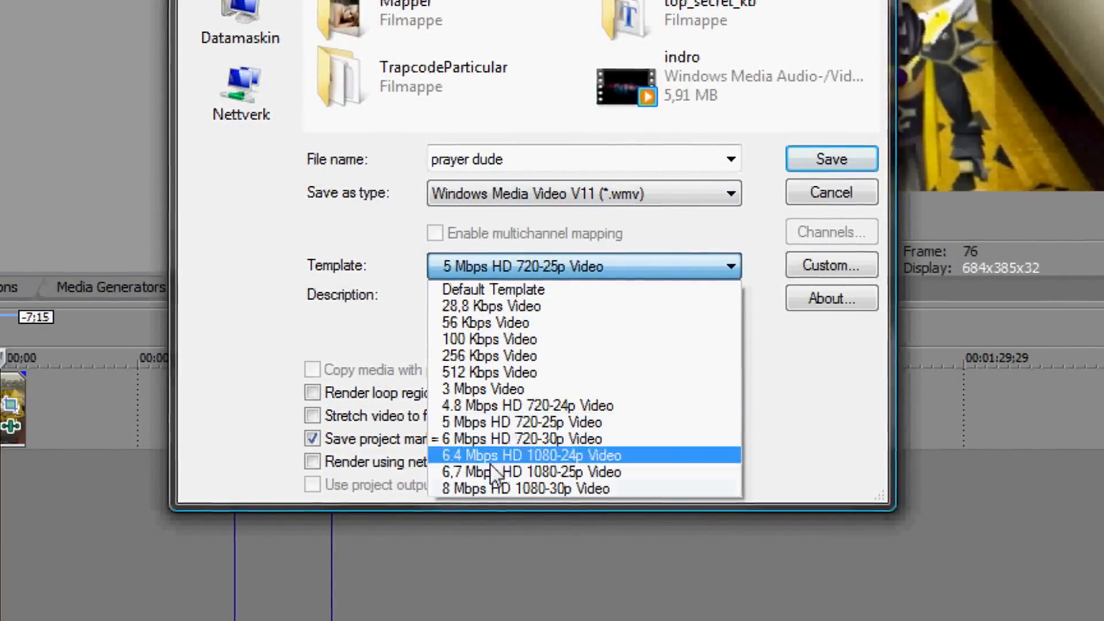
pyautogui.moveTo(485, 490)
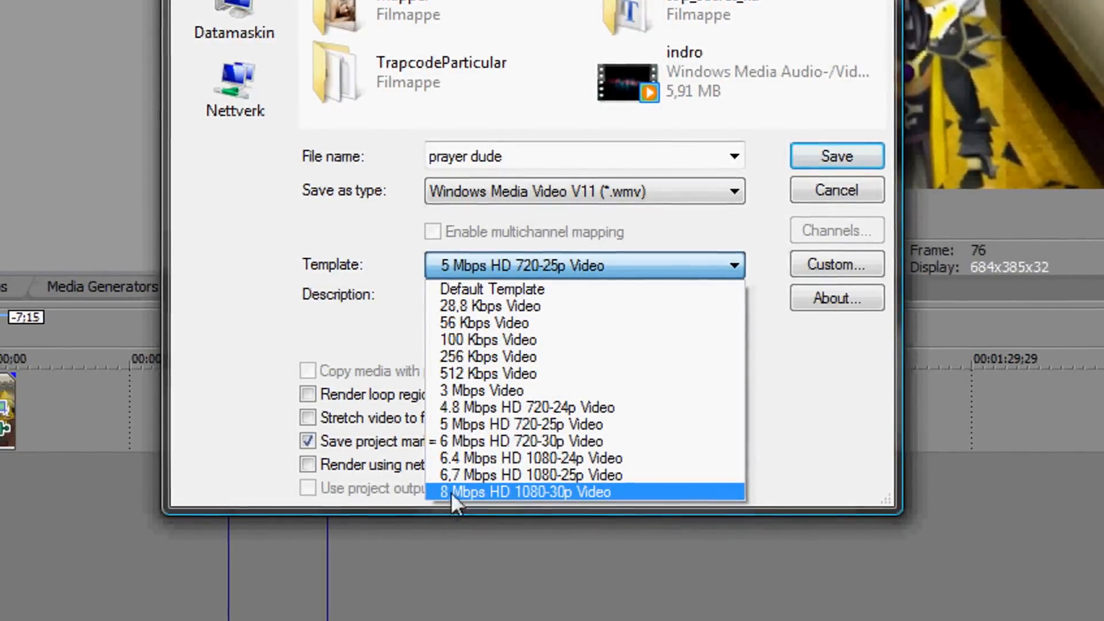
pyautogui.moveTo(507, 408)
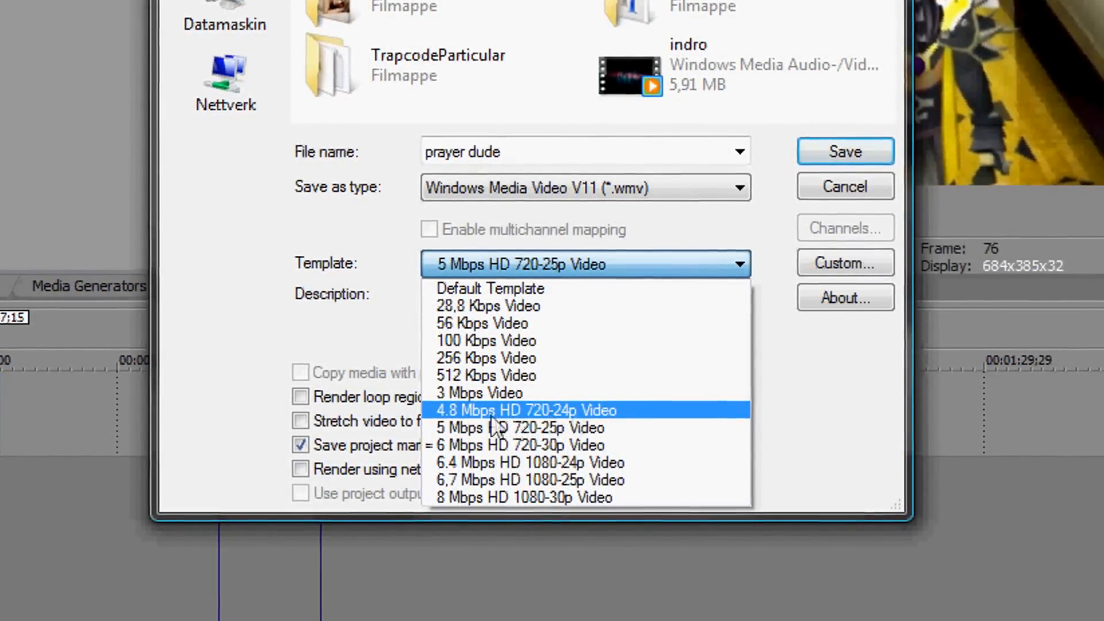
pyautogui.moveTo(472, 428)
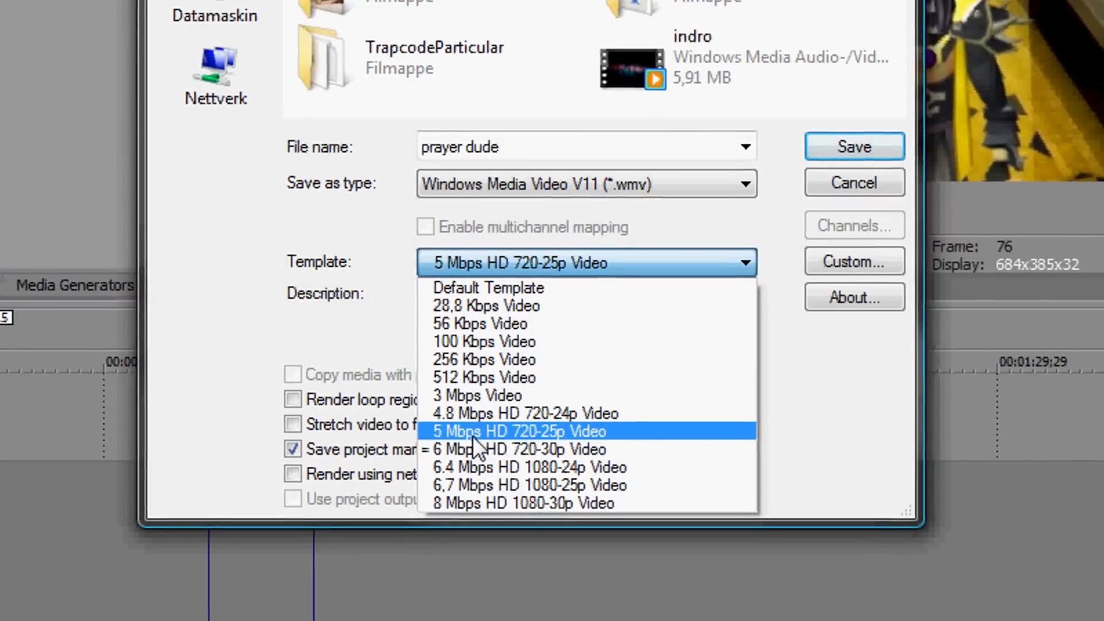
pyautogui.click(524, 502)
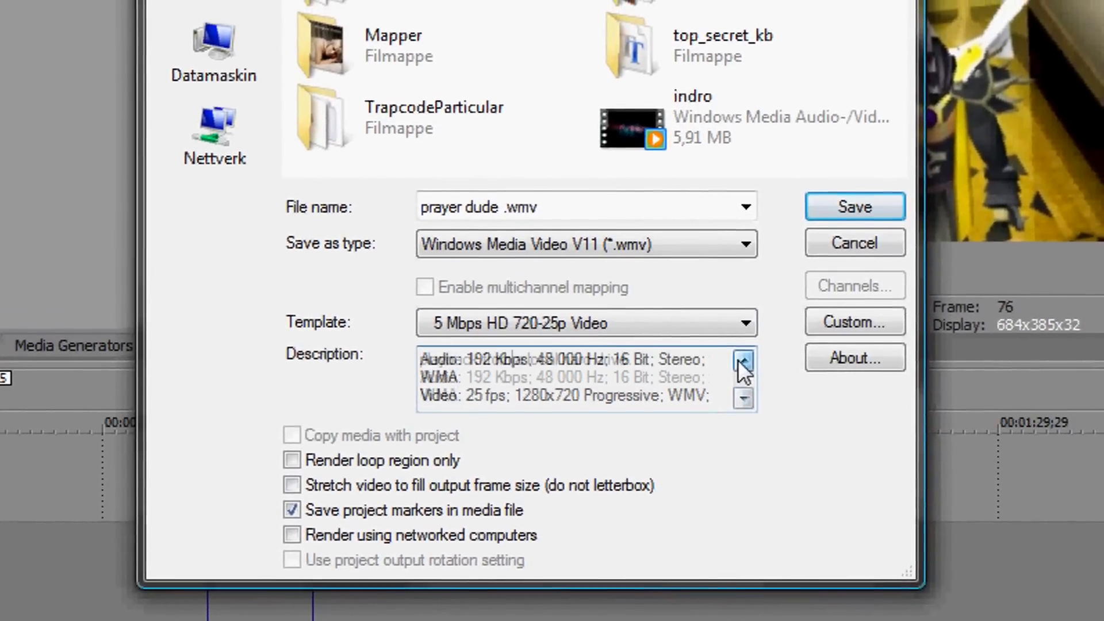
# - Choose the 6 Mbps HD 720-30p Video render template
pyautogui.click(743, 322)
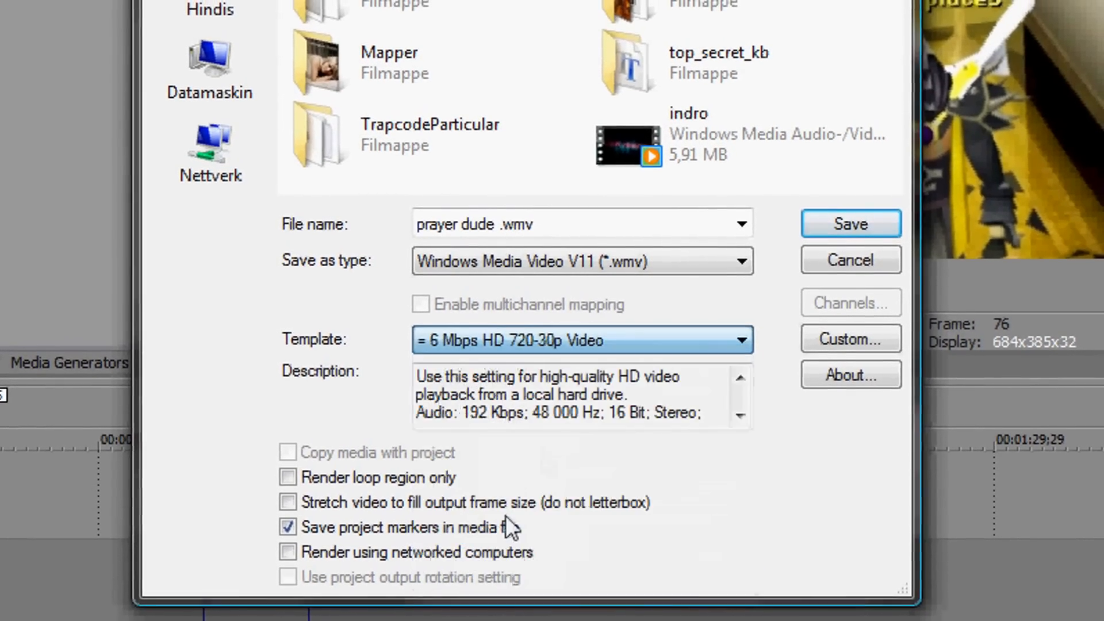
pyautogui.click(740, 416)
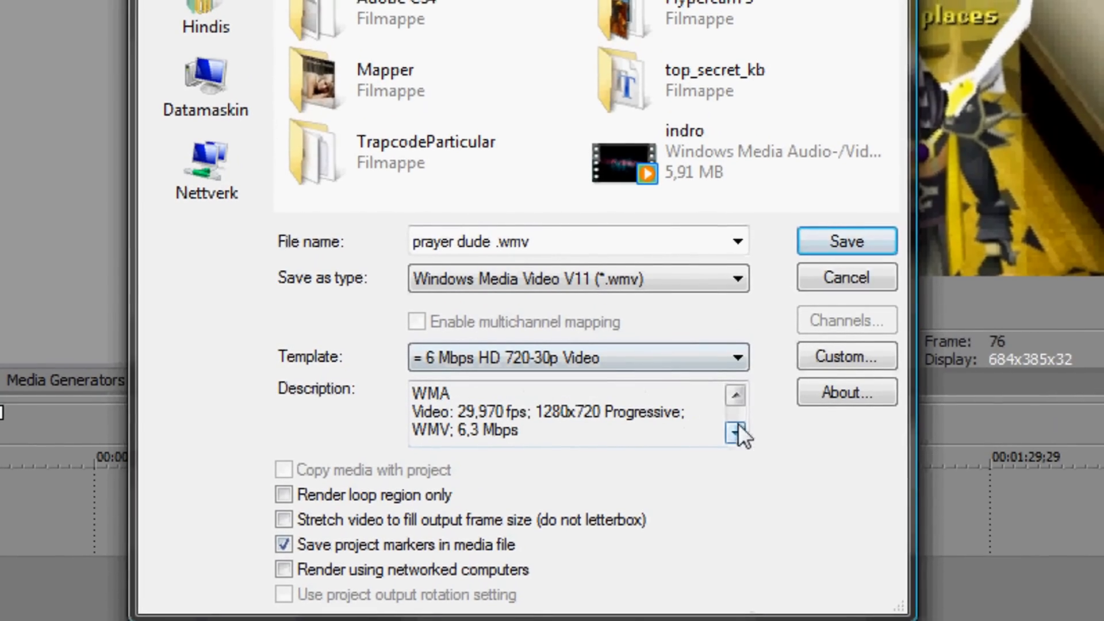
pyautogui.click(735, 357)
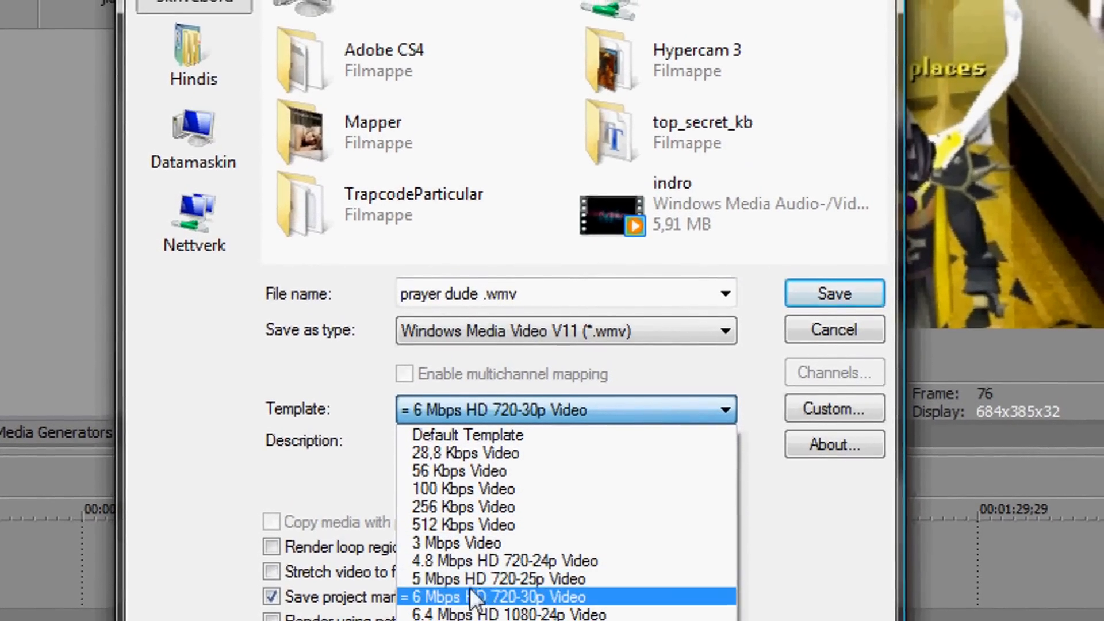
pyautogui.click(491, 578)
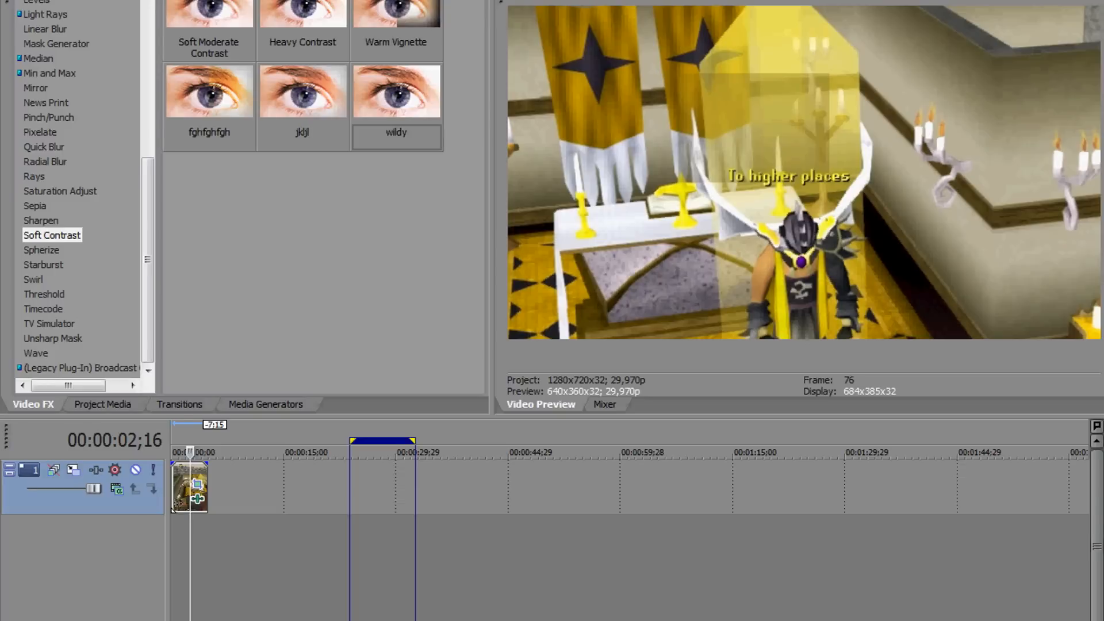
pyautogui.moveTo(710, 618)
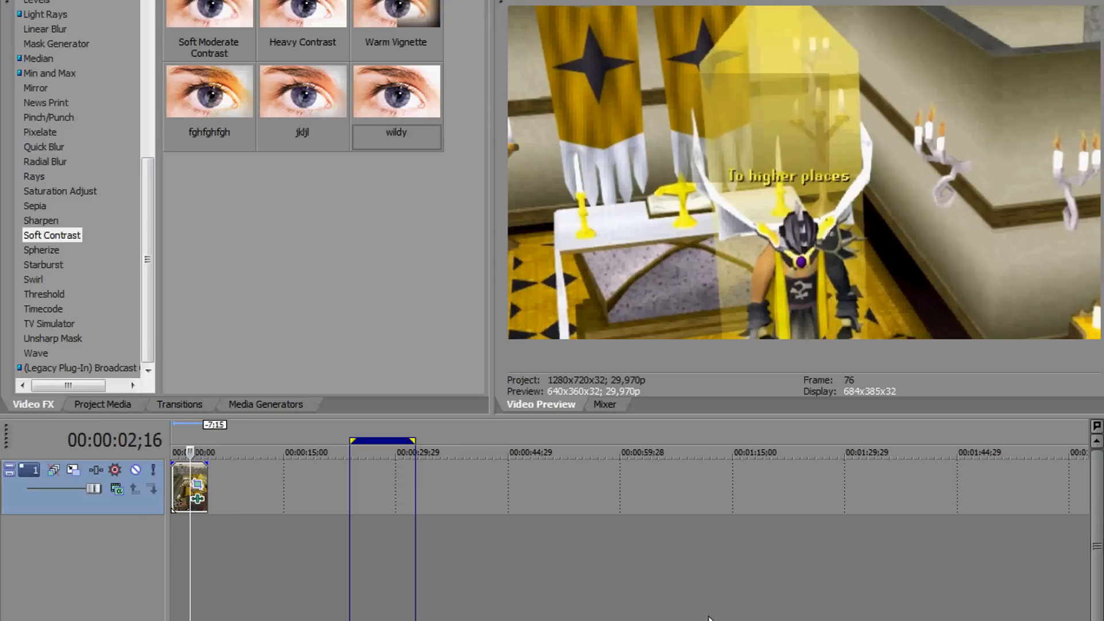